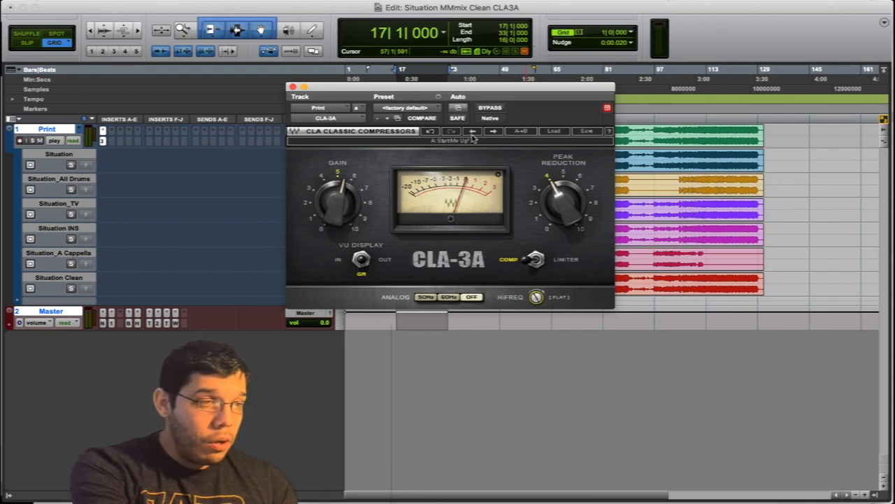
# - Adjust CLA-3A high-frequency emphasis, return meter to gain reduction, sweep HPF to 3.67 kHz
pyautogui.moveTo(535, 297); pyautogui.dragTo(542, 304)
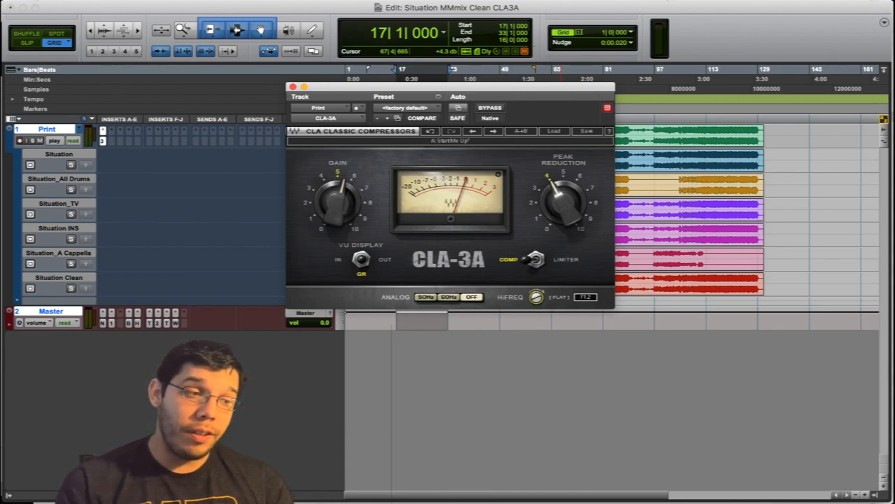
pyautogui.moveTo(536, 296); pyautogui.dragTo(546, 304)
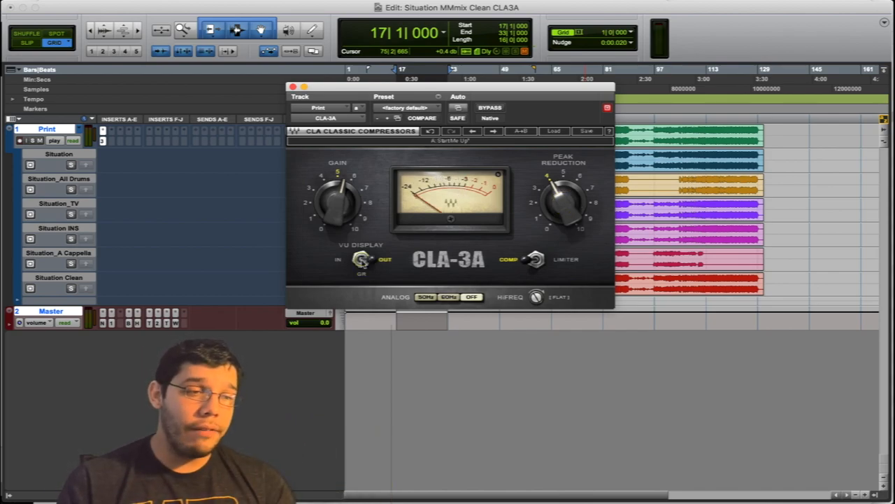
pyautogui.click(361, 259)
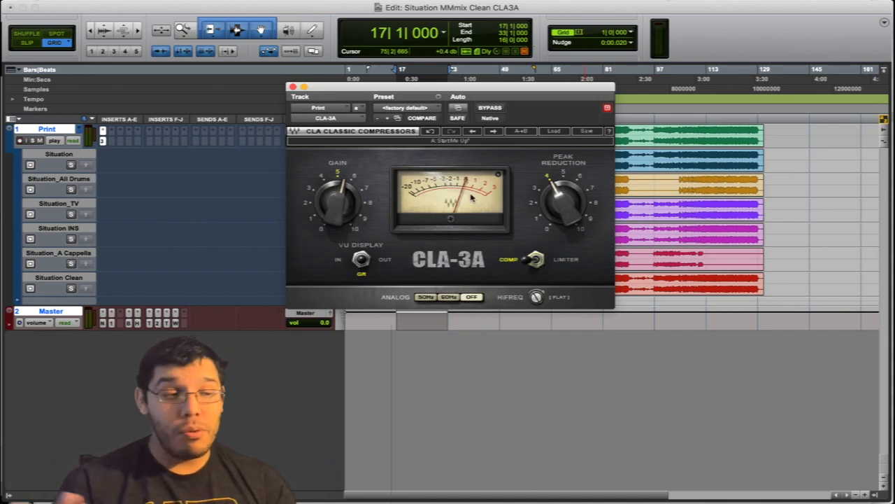
pyautogui.moveTo(374, 272)
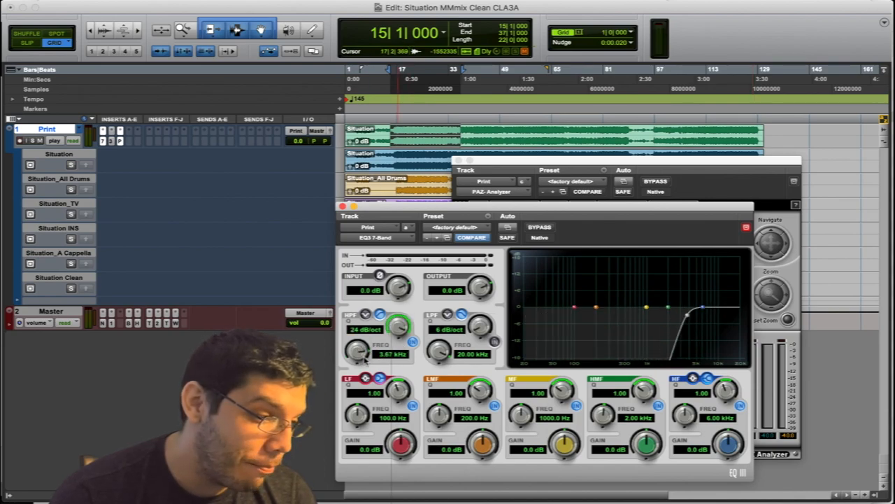
pyautogui.moveTo(360, 349); pyautogui.dragTo(368, 343)
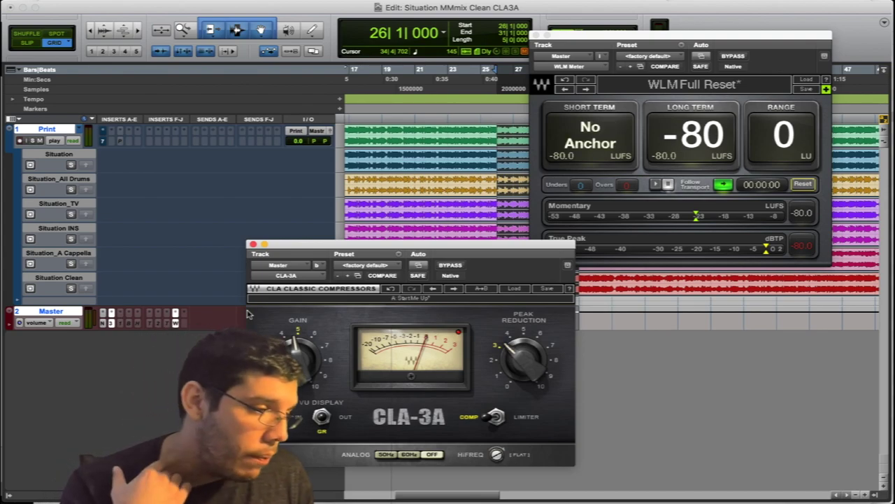
pyautogui.moveTo(236, 320)
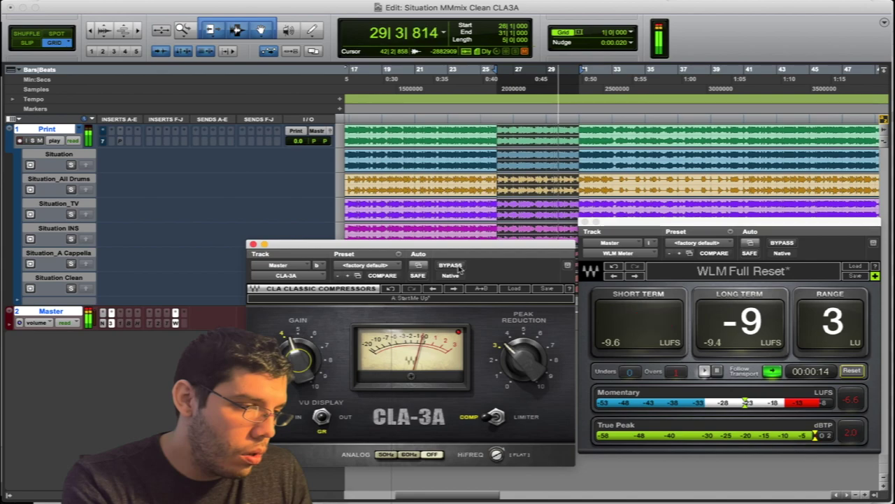
pyautogui.click(449, 269)
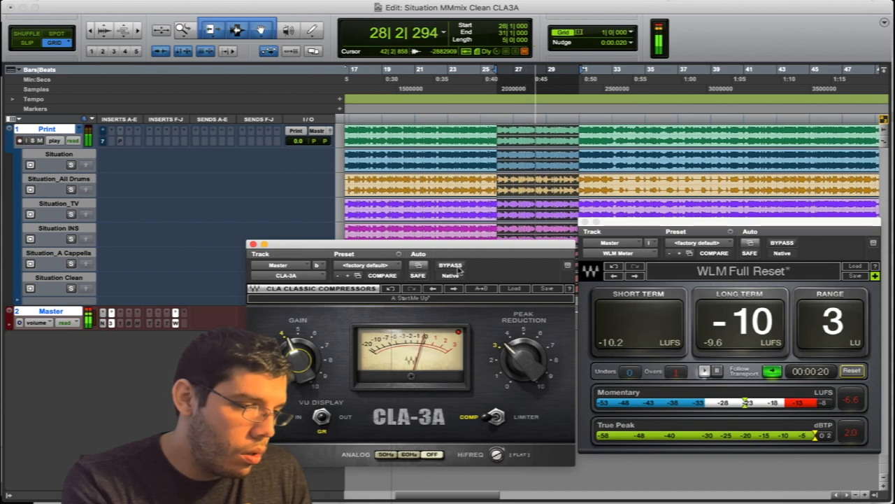
pyautogui.click(448, 265)
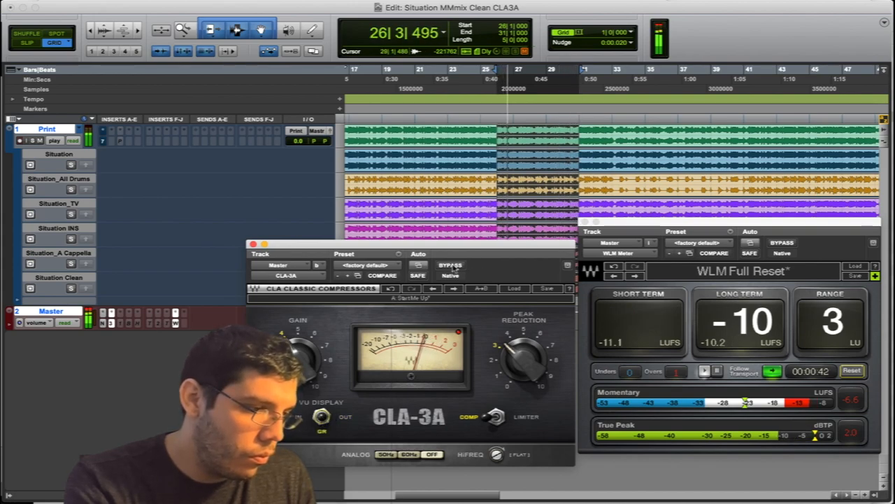
pyautogui.click(449, 266)
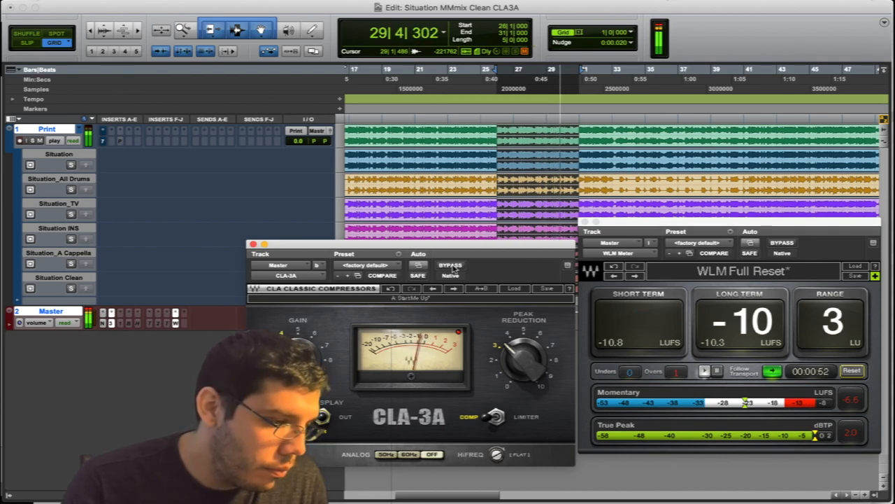
# - Lower the master CLA-3A gain to about 4.54 and check LUFS readings
pyautogui.click(450, 265)
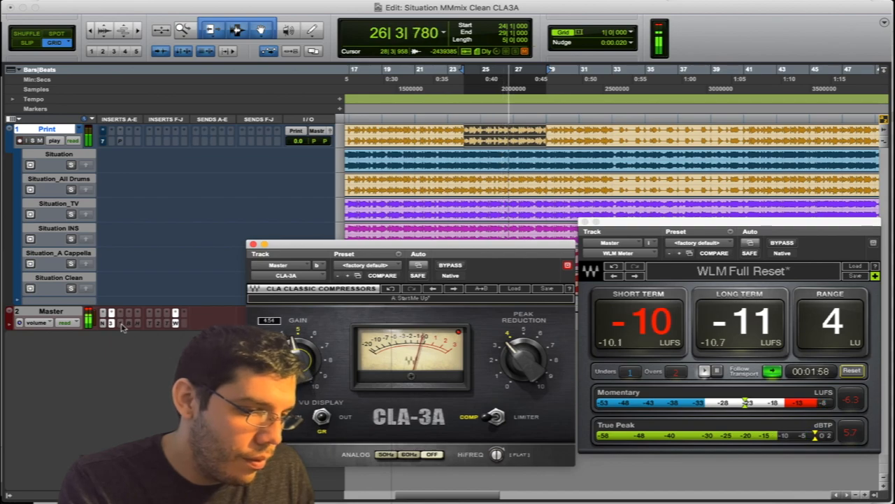
# - Move CLA-3A from Master to the Print track and open Duplicate Tracks
pyautogui.click(449, 265)
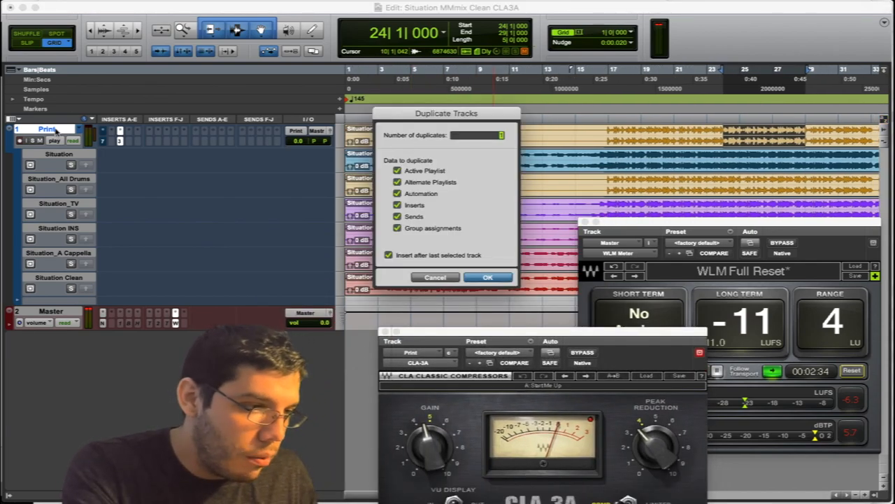
# - Confirm Duplicate Tracks with all data options checked to create Print.dup1
pyautogui.click(489, 277)
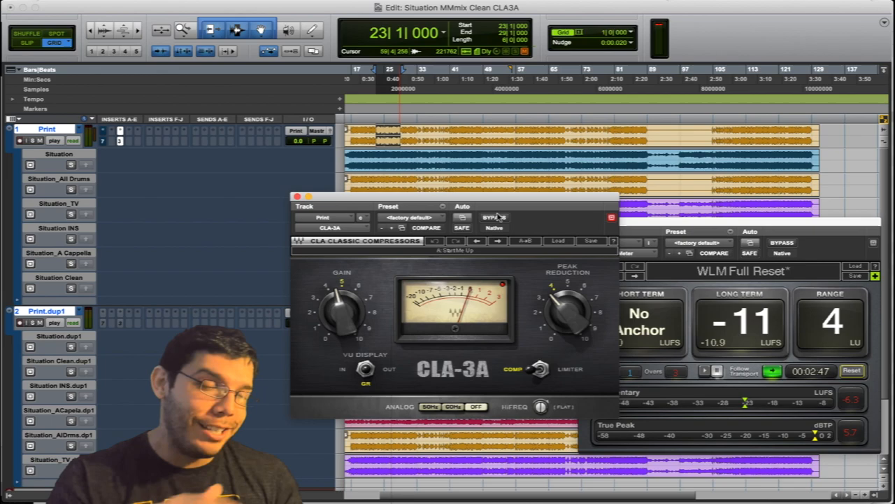
pyautogui.moveTo(495, 217)
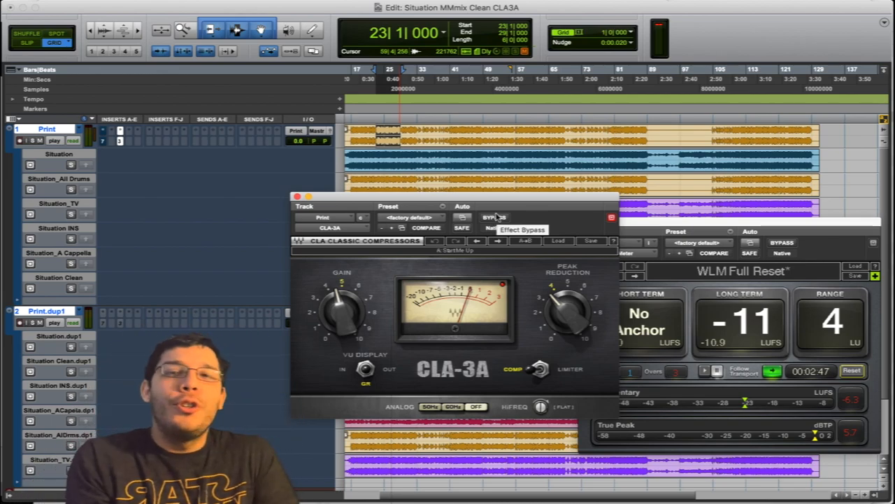